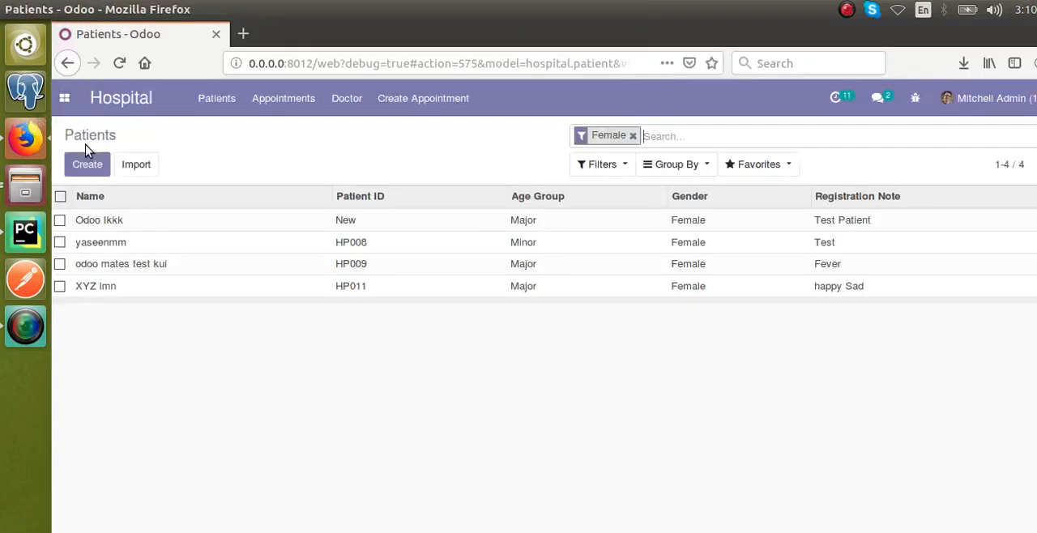
Create a new appointment for patient Odoo Ikkk from the Create Appointment wizard.
click(99, 220)
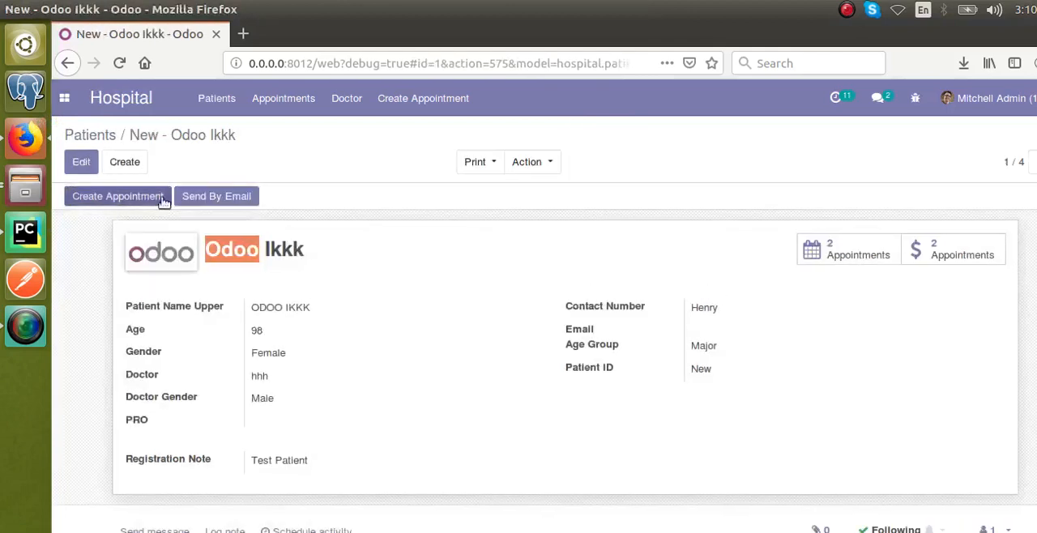
scroll(down, 3)
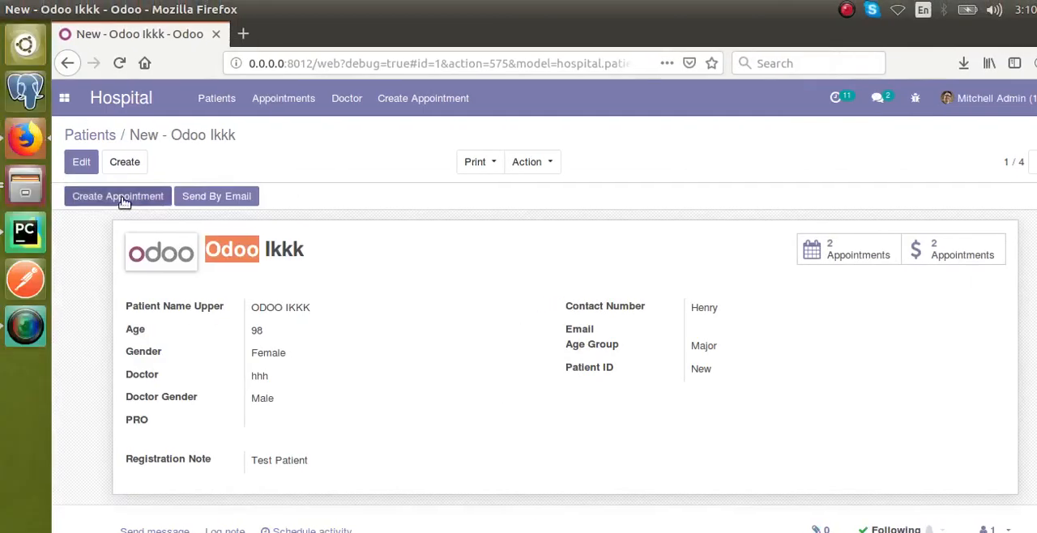
click(117, 196)
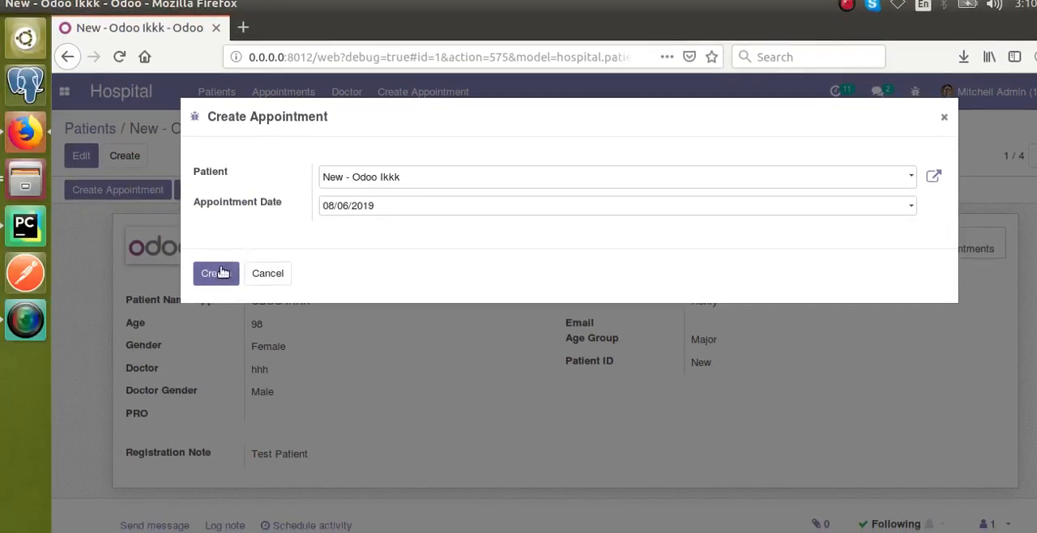
click(216, 272)
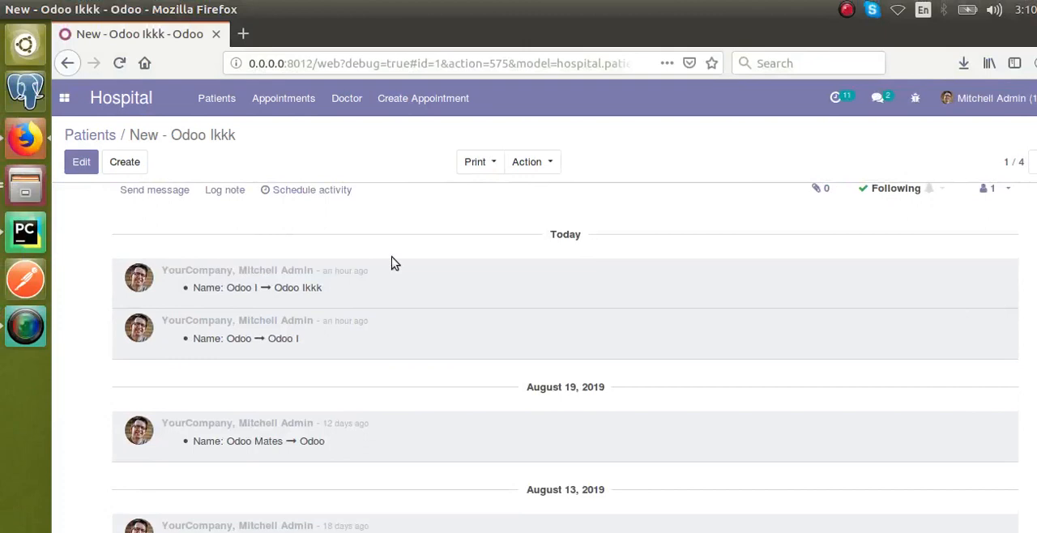
mouse_move(46, 233)
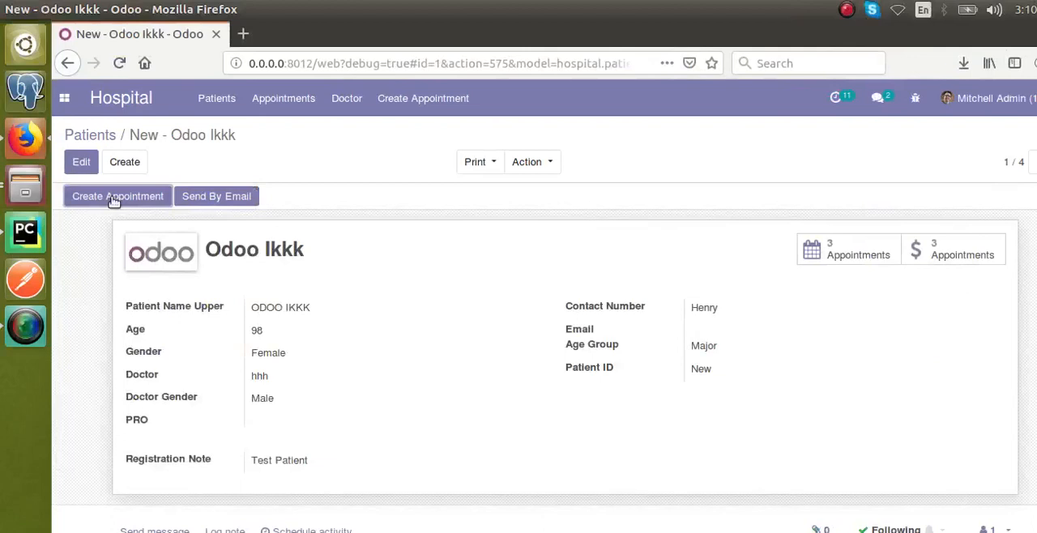
Reopen the appointment wizard for Odoo Ikkk and dismiss it without creating.
click(116, 196)
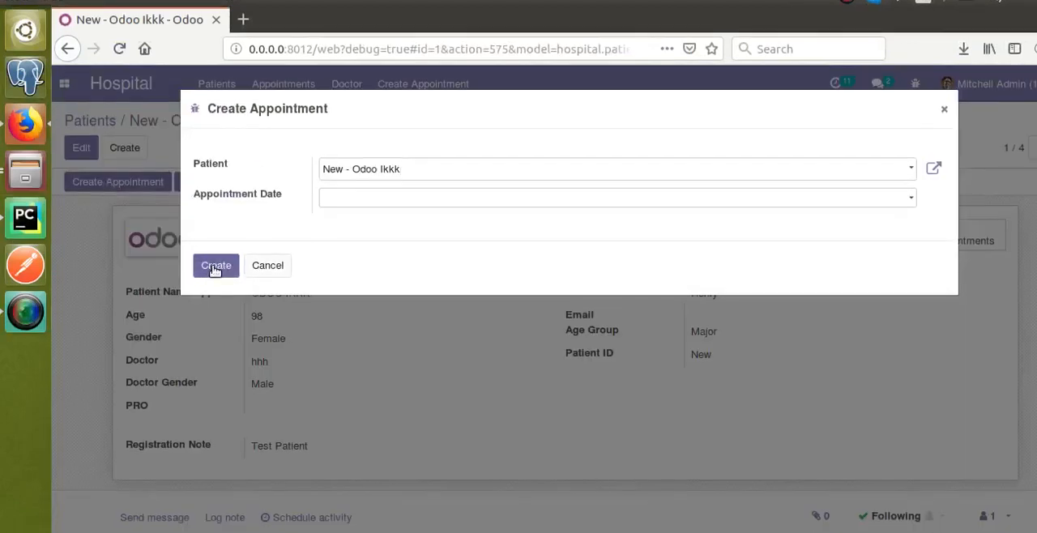
mouse_move(215, 267)
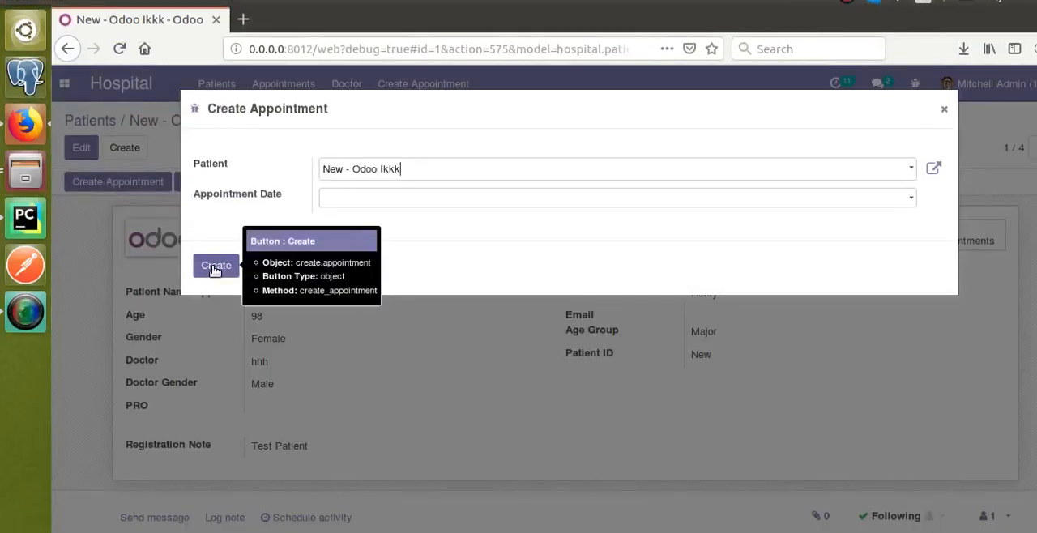
mouse_move(16, 272)
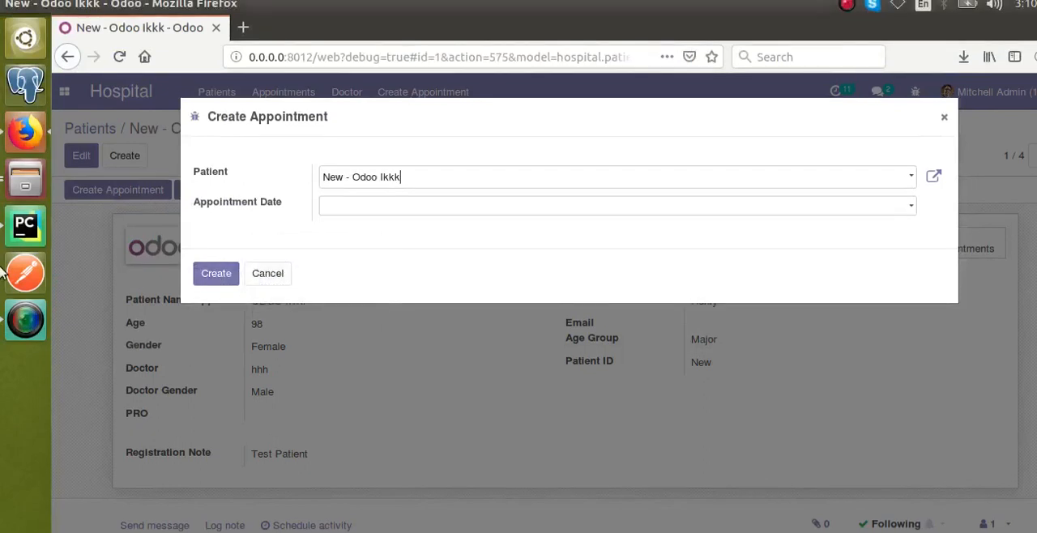
click(26, 227)
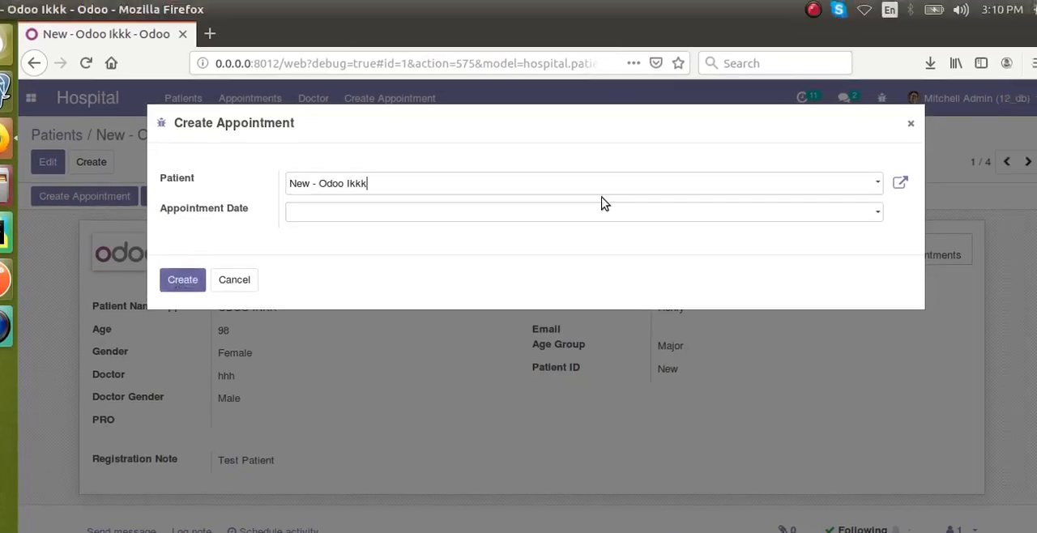
click(233, 279)
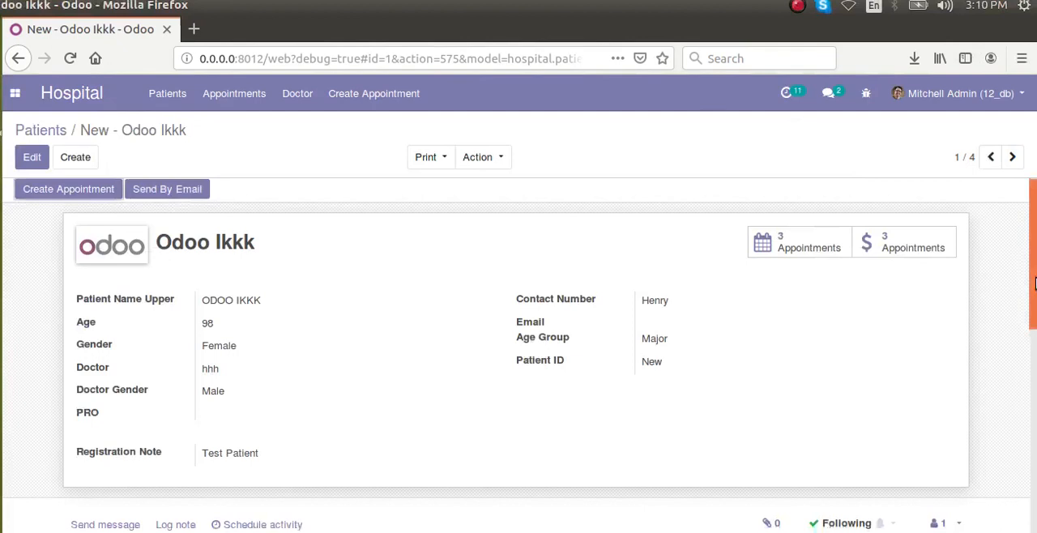
Add self.patient_id.message_post(body="Appointment Created", subject="Appointment") in create_appointment.
scroll(down, 3)
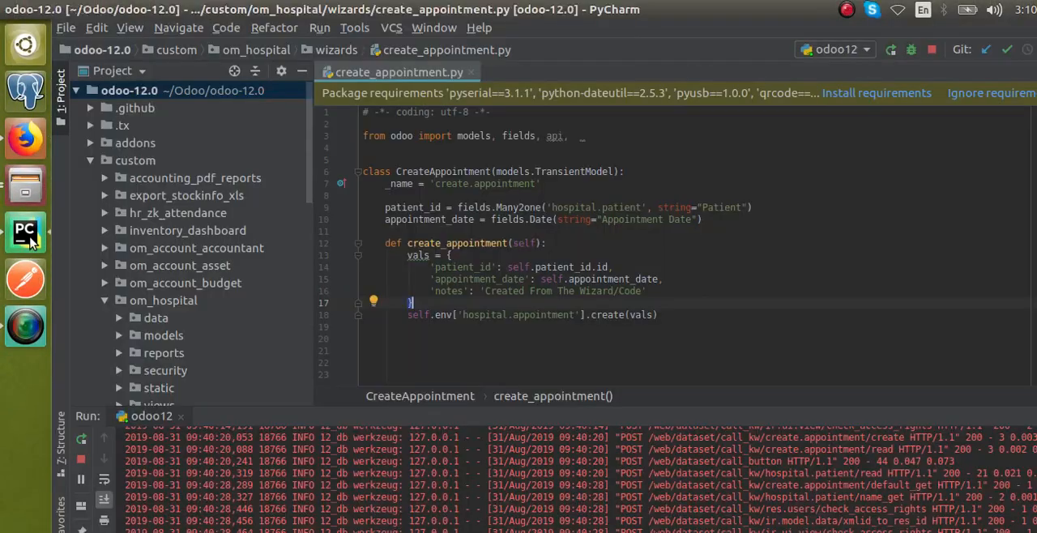
text(self.patient_id.message_post(body="Appointment Created", subject="Appointment"))
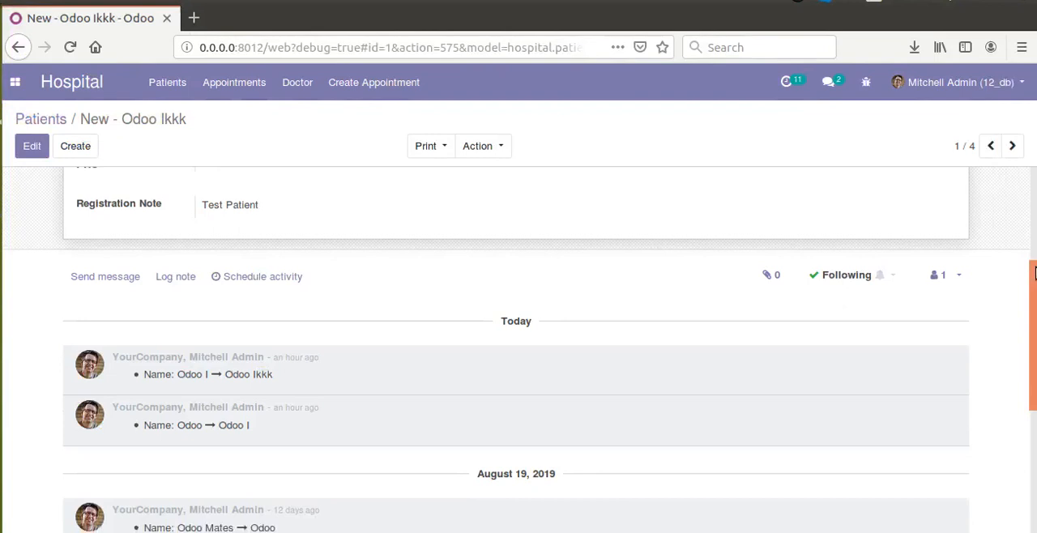
scroll(up, 3)
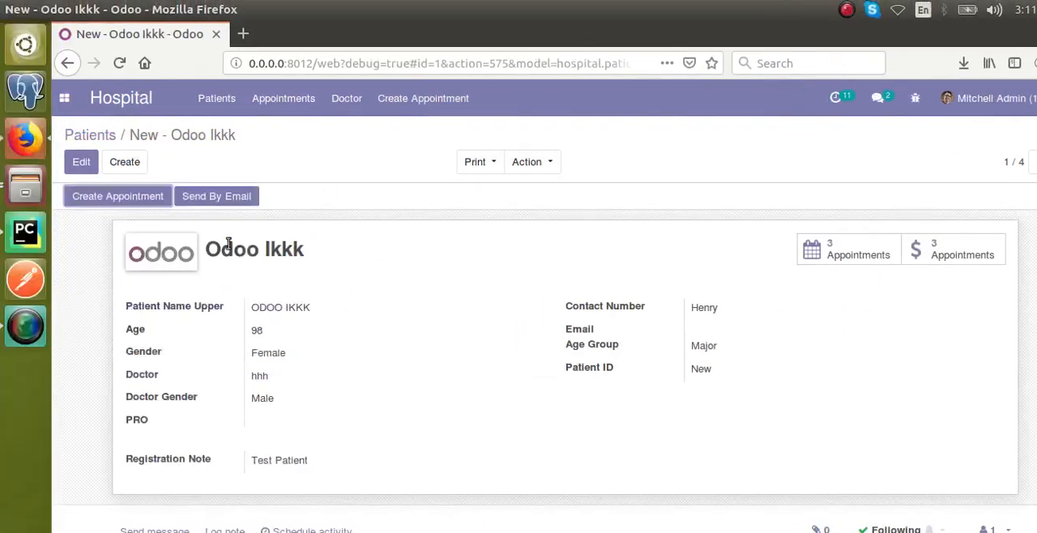
mouse_move(126, 209)
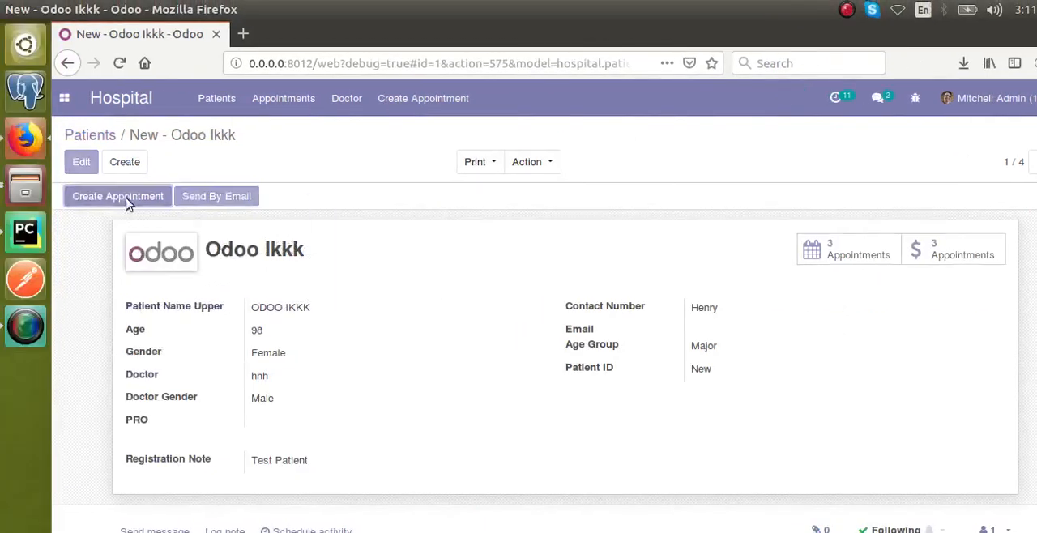
click(117, 196)
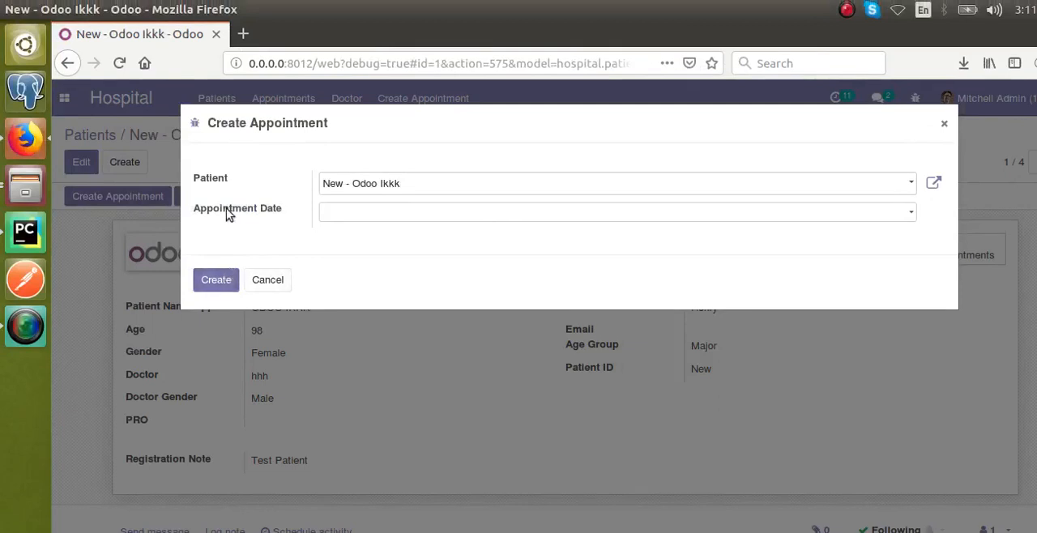
mouse_move(223, 178)
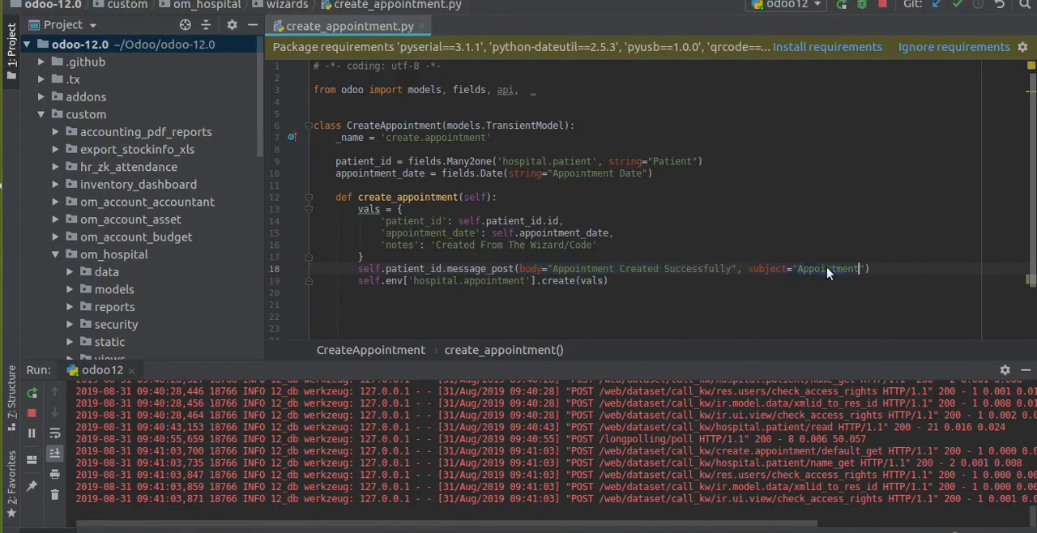
Adjust the message subject to 'Appointment Creation' and restart the odoo12 server.
text(Creation)
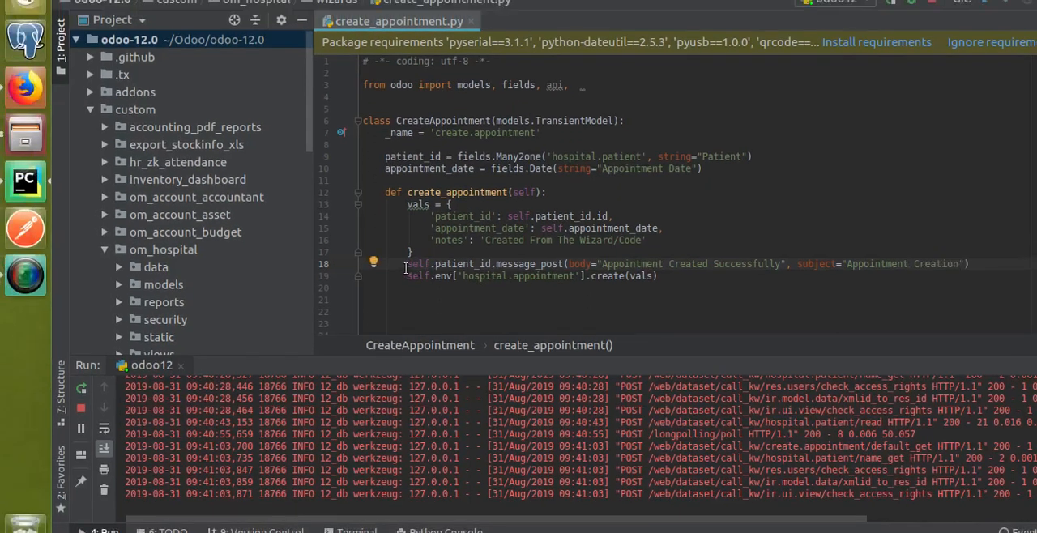
double_click(527, 262)
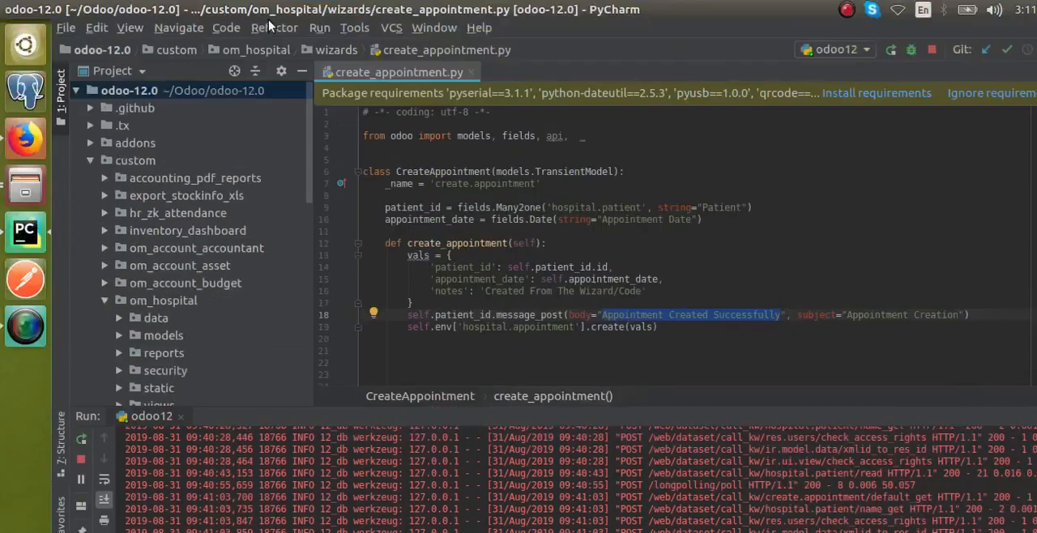
click(321, 26)
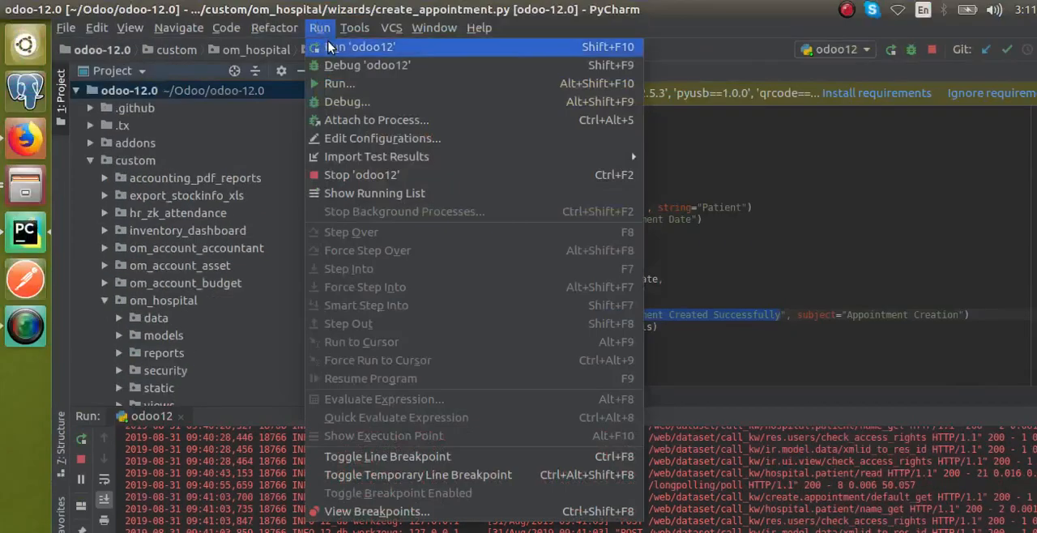
click(353, 45)
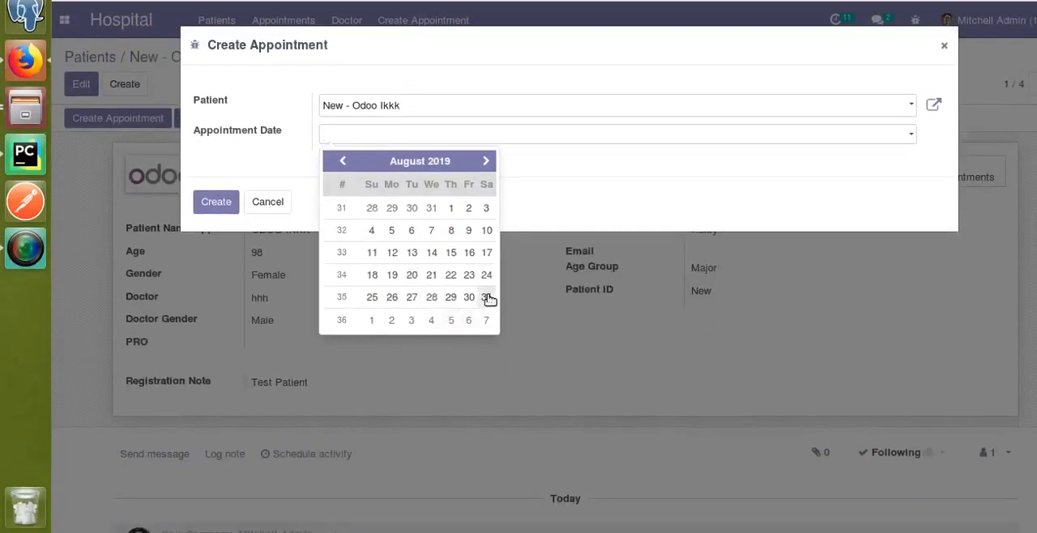
Pick August 31, 2019 in the appointment wizard, then dismiss it without creating.
click(486, 298)
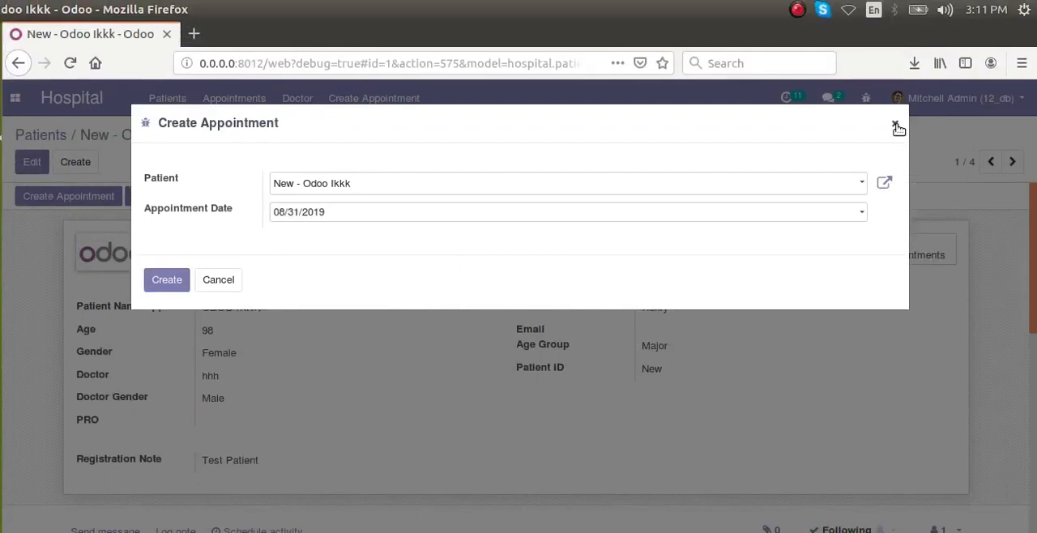
click(898, 128)
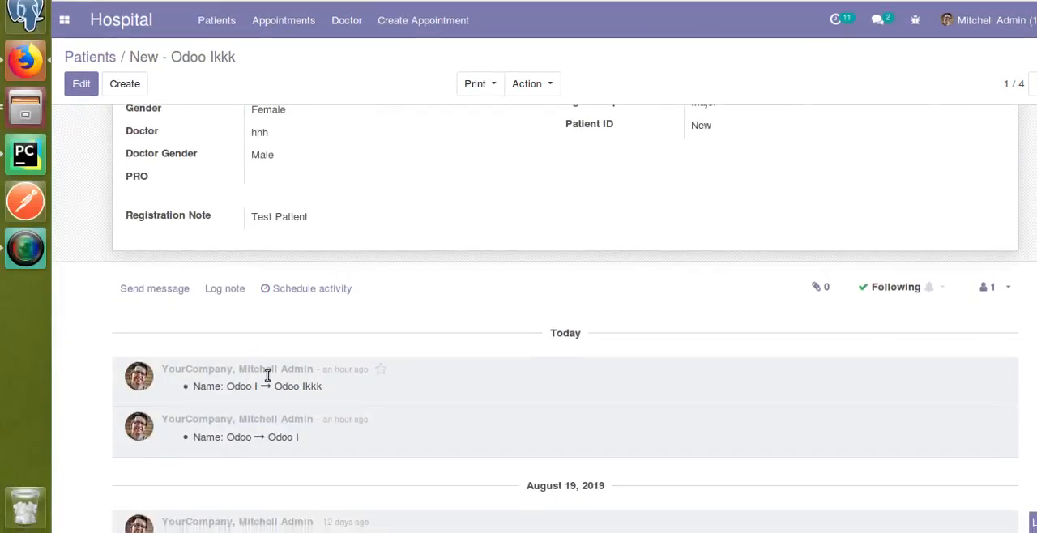
scroll(up, 3)
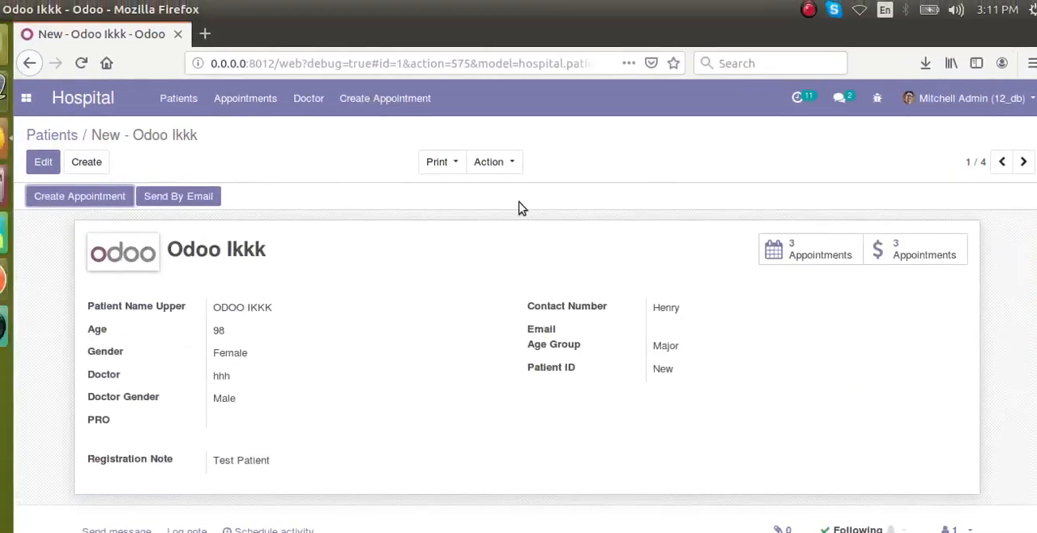
Create an appointment dated 09/01/2019 so the chatter shows 'Appointment Created Successfully'.
click(77, 196)
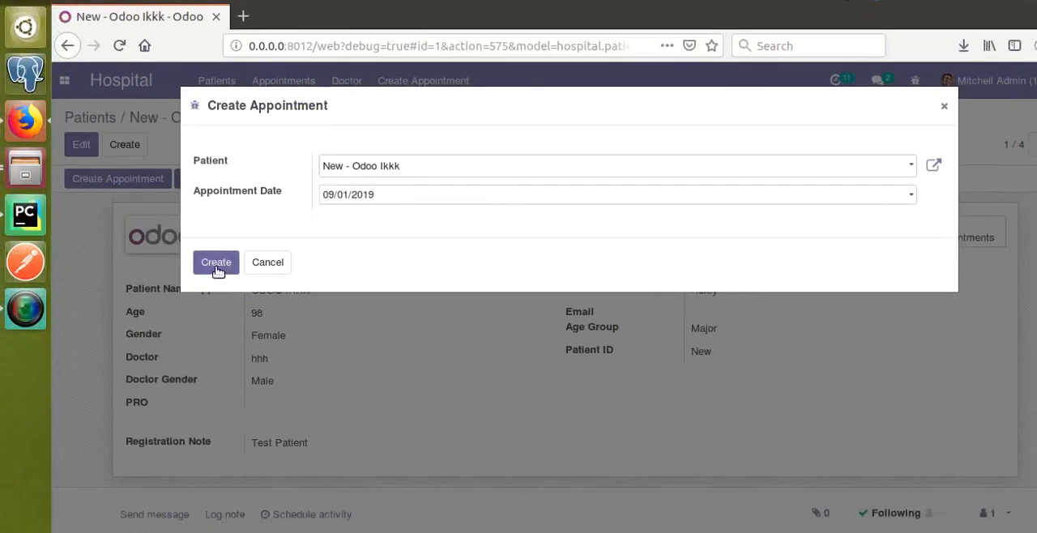
click(216, 263)
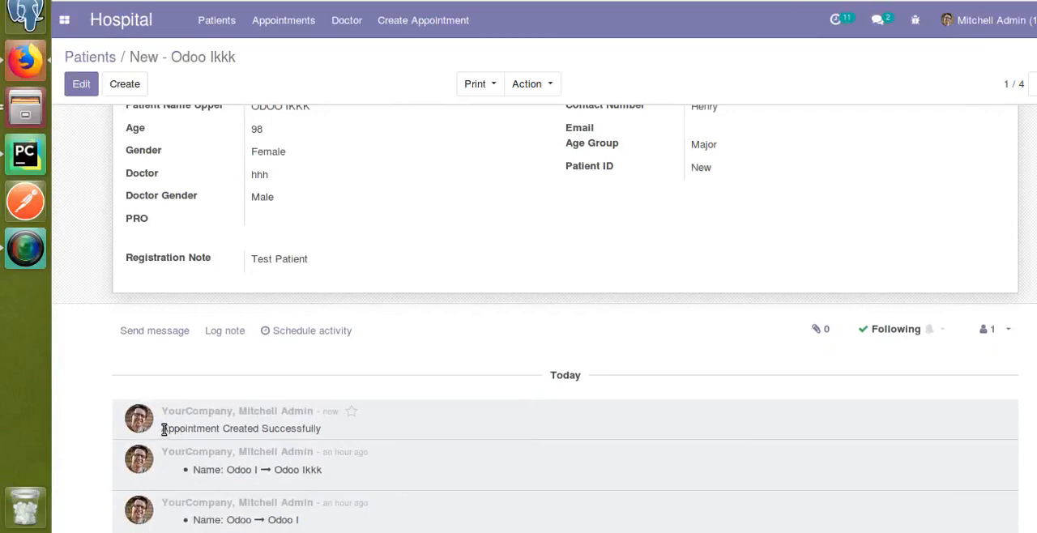
double_click(239, 428)
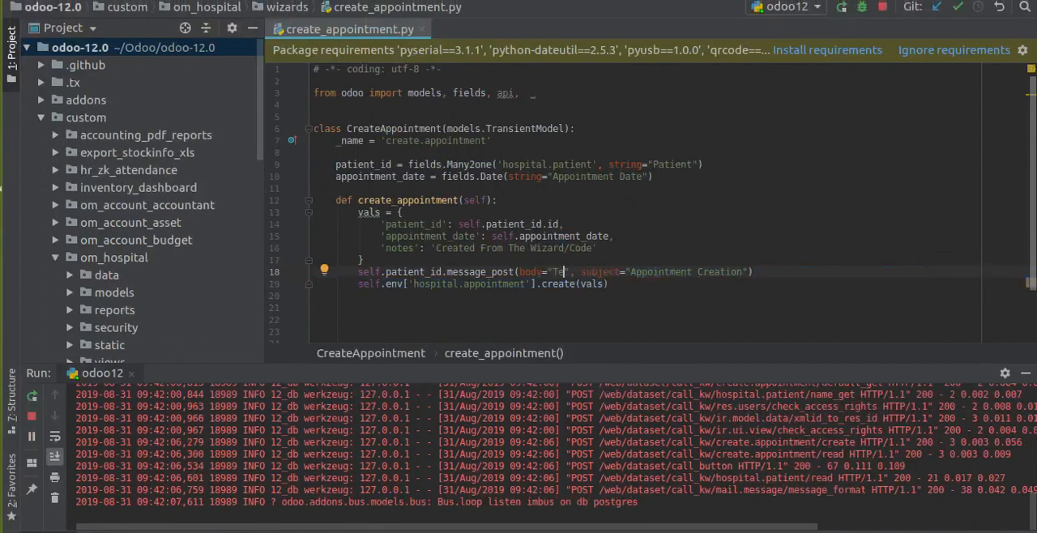
Change the message_post body in create_appointment to 'Test string'.
text(string)
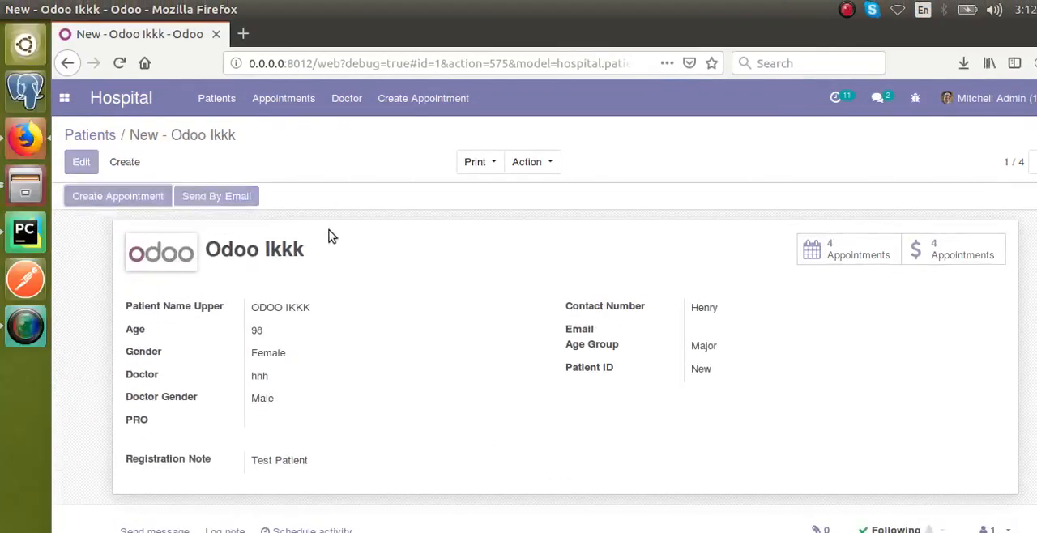
Create an appointment dated 08/31/2019 so a 'Test string' note appears in the chatter.
click(117, 196)
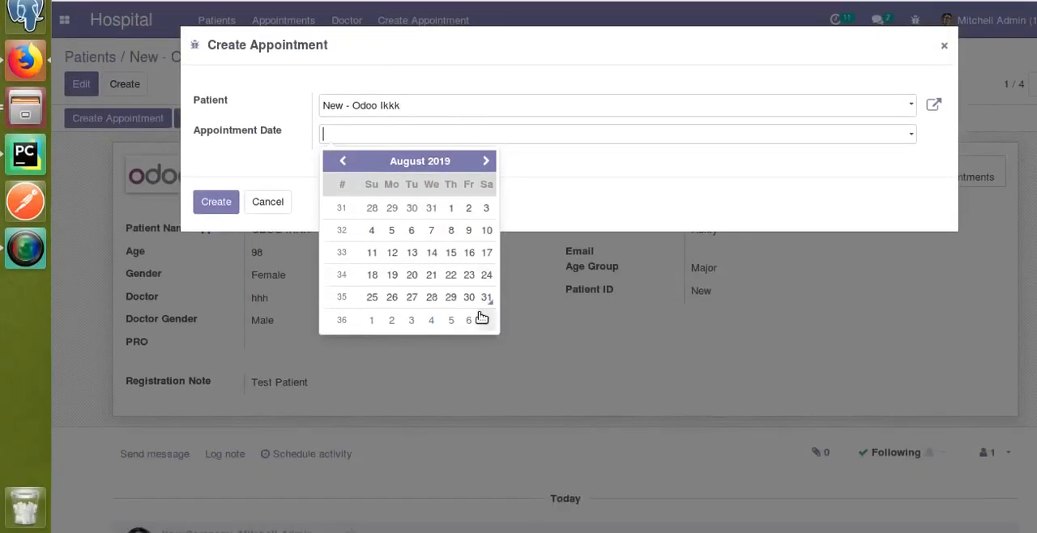
click(486, 298)
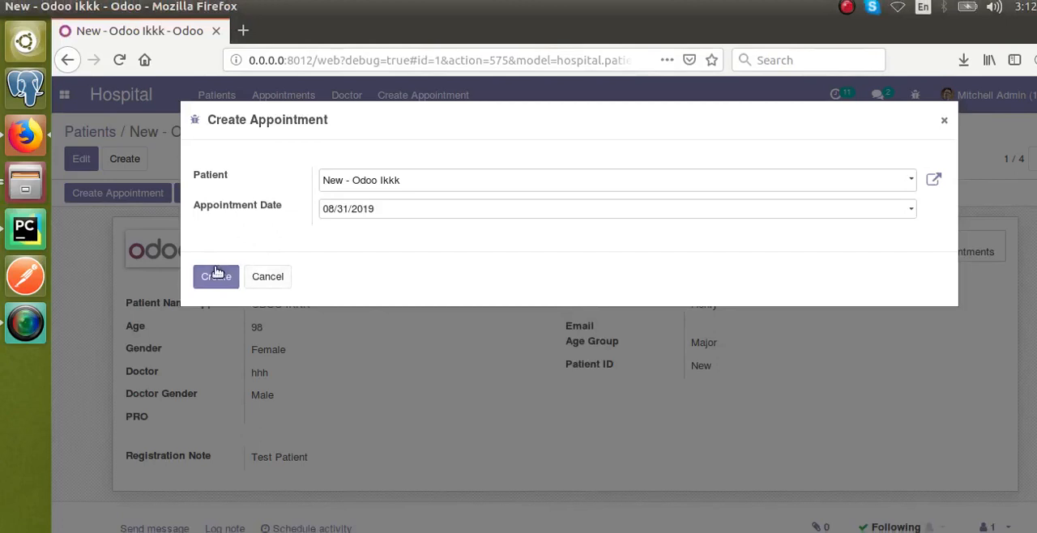
click(216, 275)
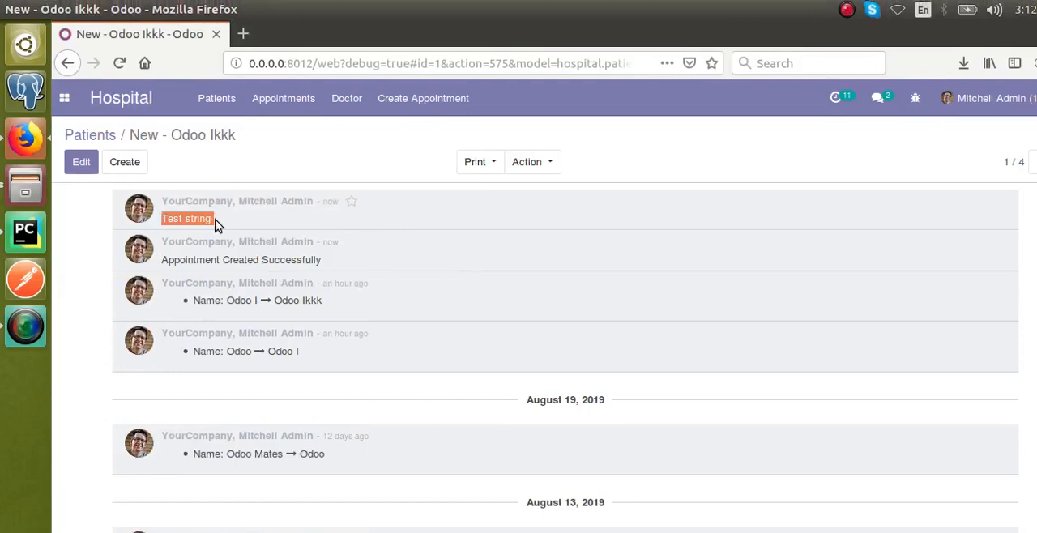
mouse_move(331, 34)
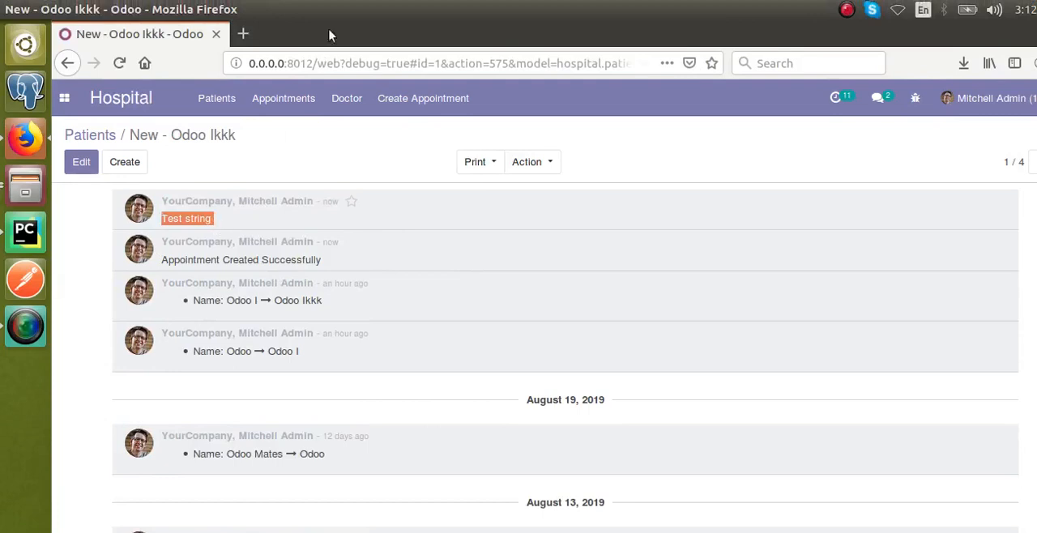